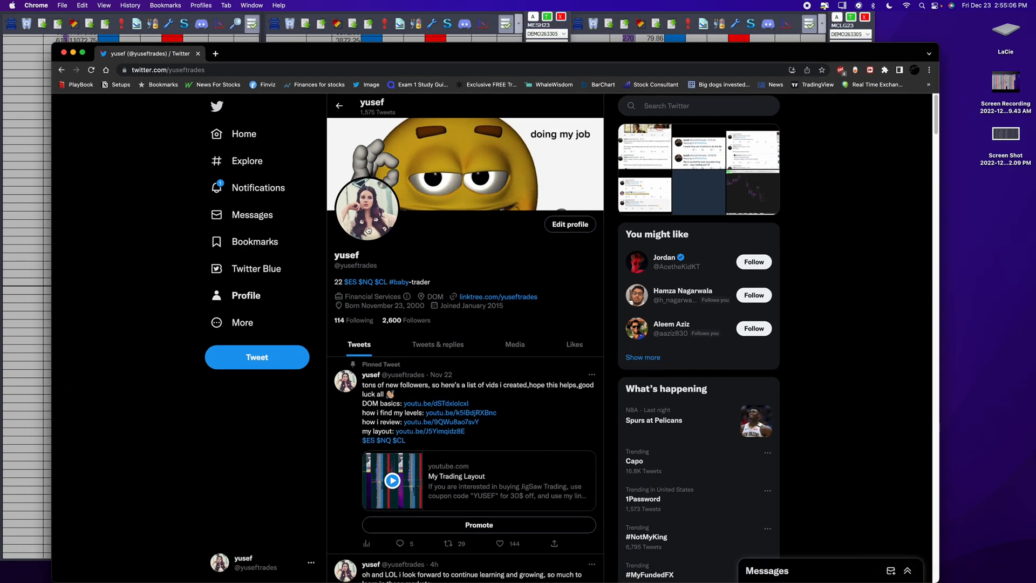
Scroll down through the Twitter profile's pinned and recent tweets.
scroll("down", 3)
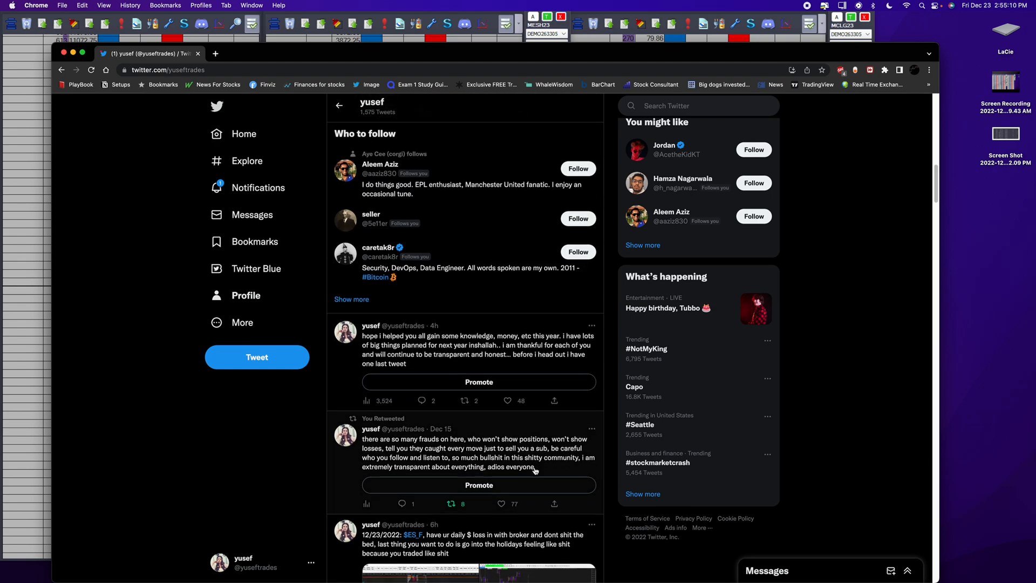
scroll("down", 3)
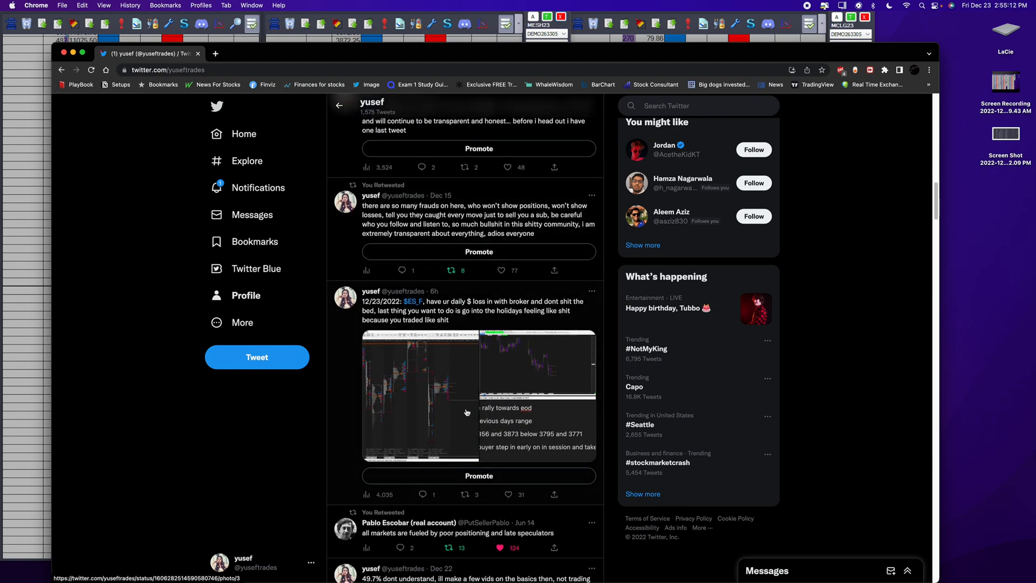
scroll("down", 3)
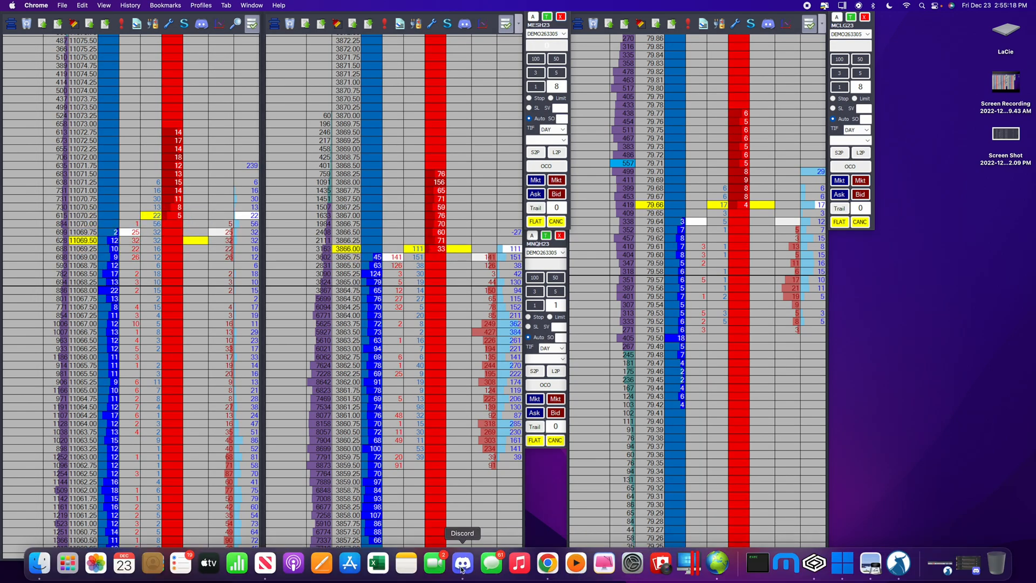
left_click(461, 563)
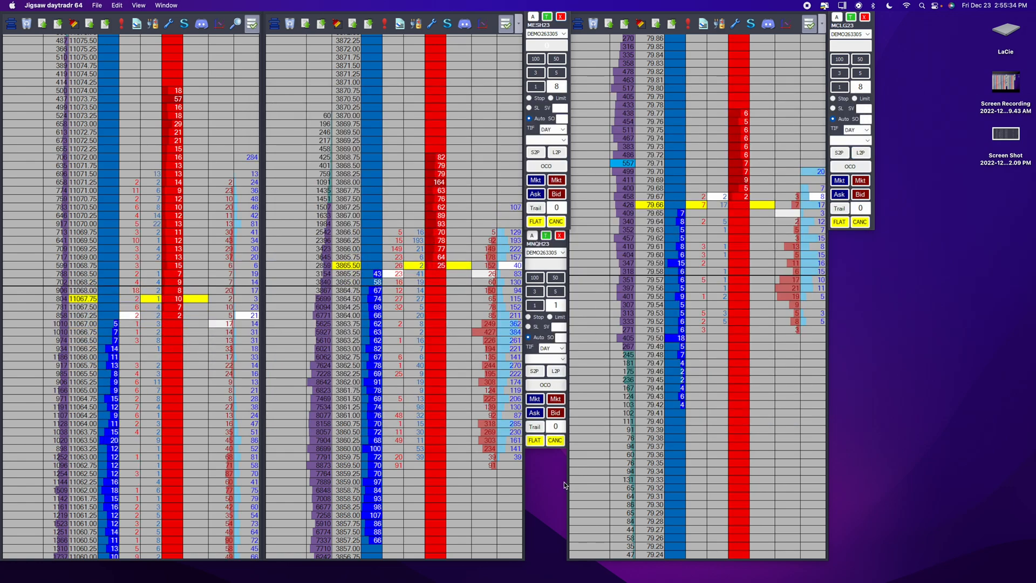
mouse_move(897, 363)
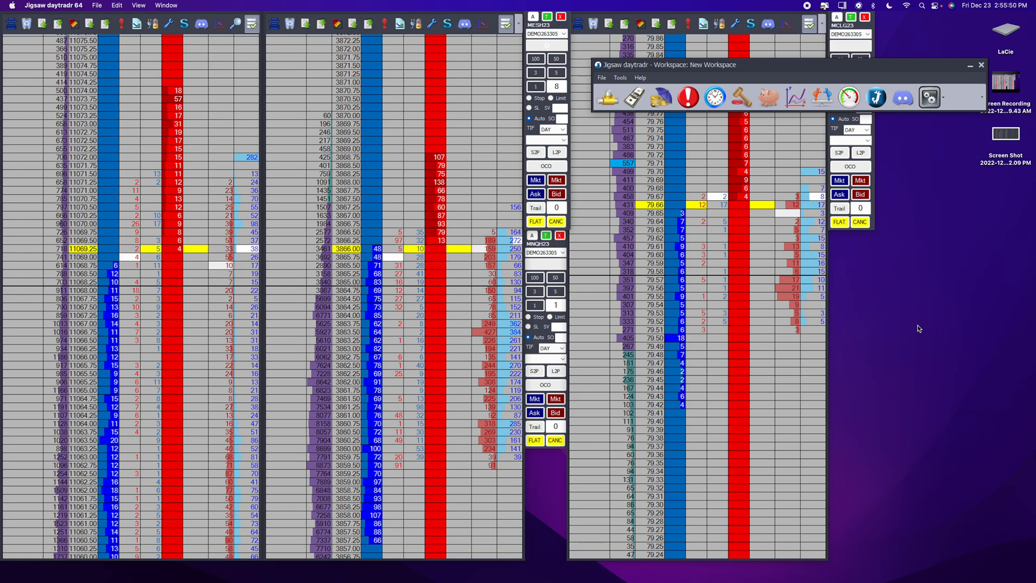
mouse_move(606, 98)
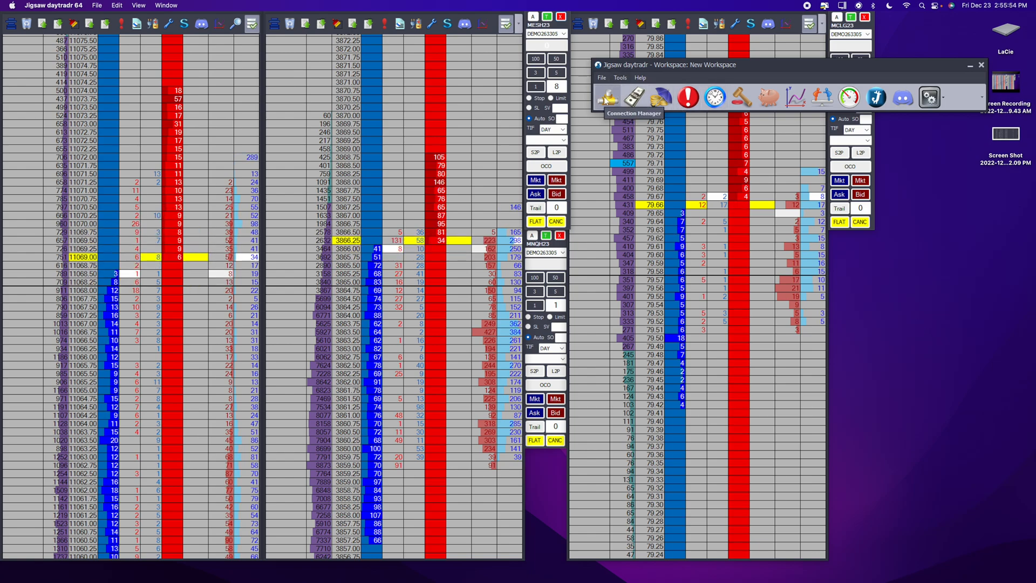
mouse_move(633, 97)
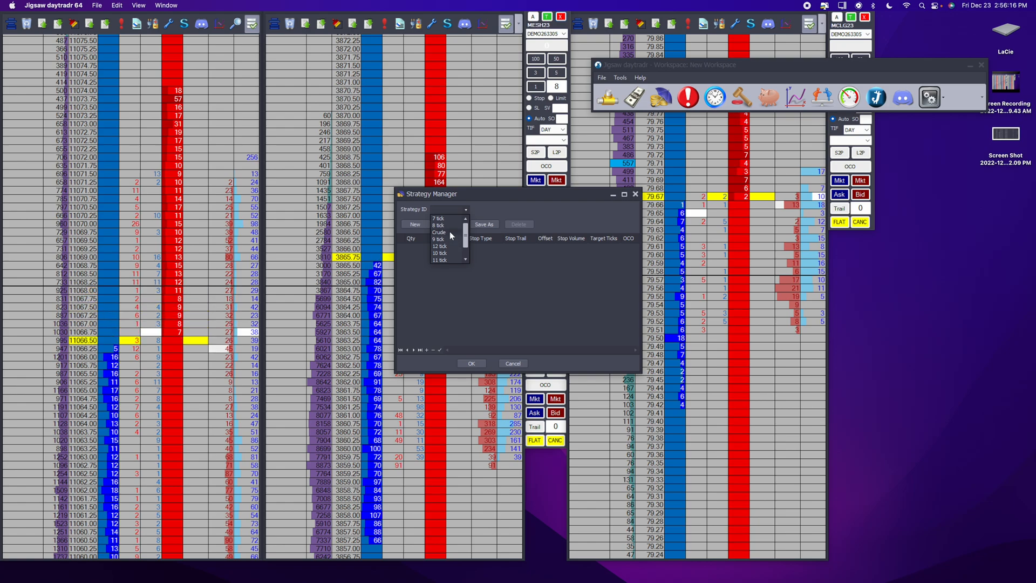
Review Crude's 12-tick stop brackets, discard a 200-tick fourth target, and close Strategy Manager.
left_click(438, 232)
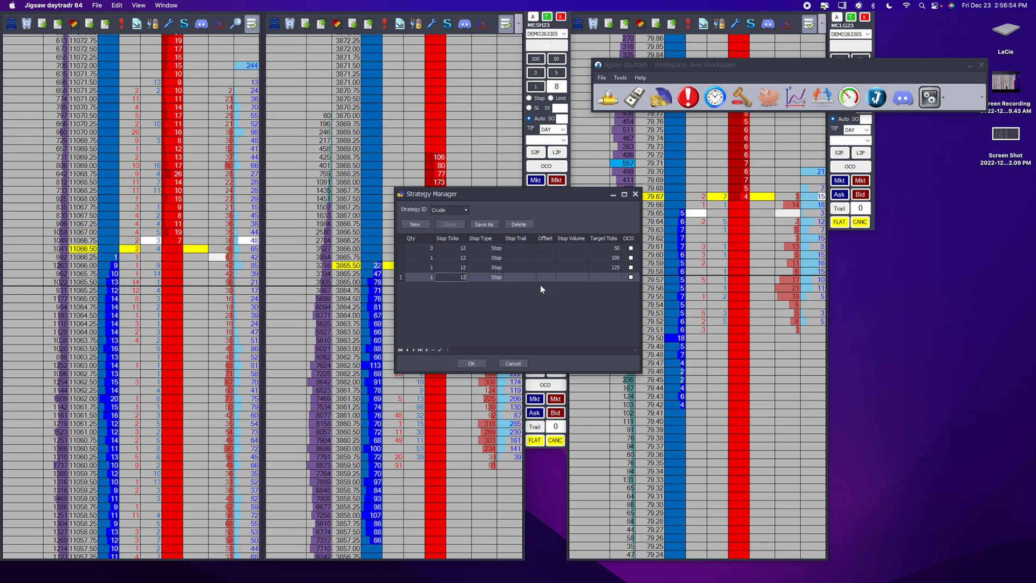
type("200")
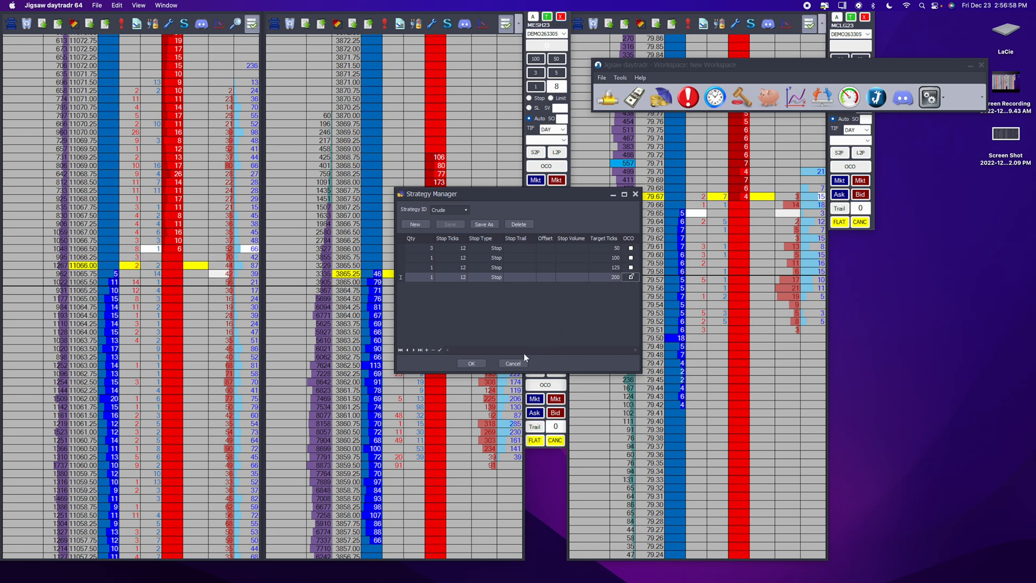
left_click(518, 224)
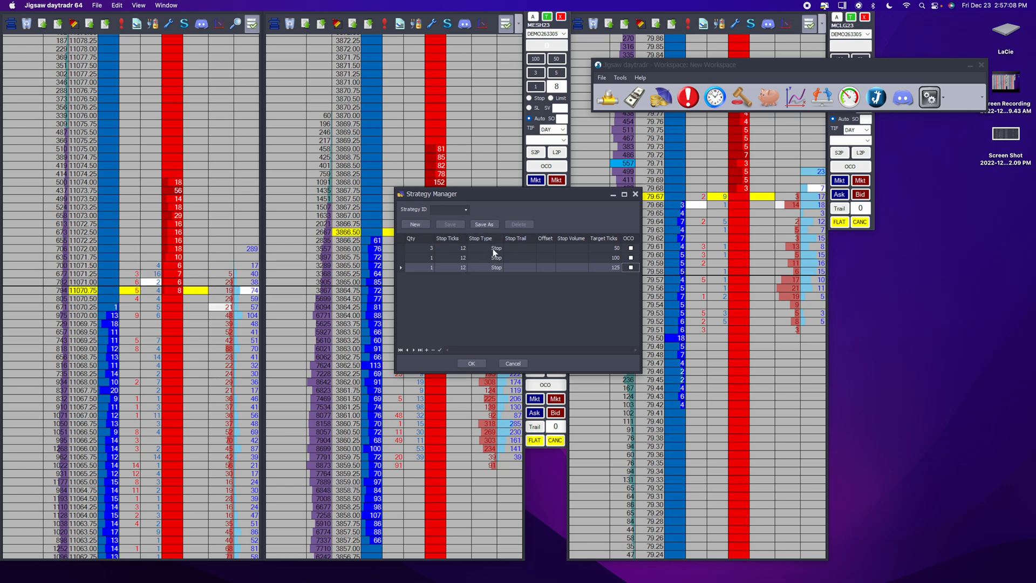
left_click(491, 248)
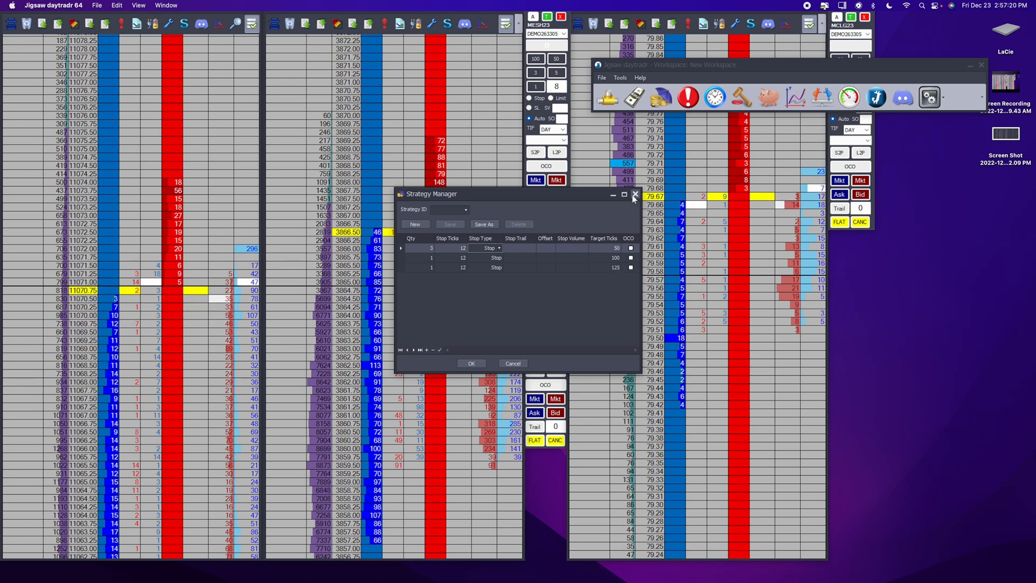
left_click(634, 194)
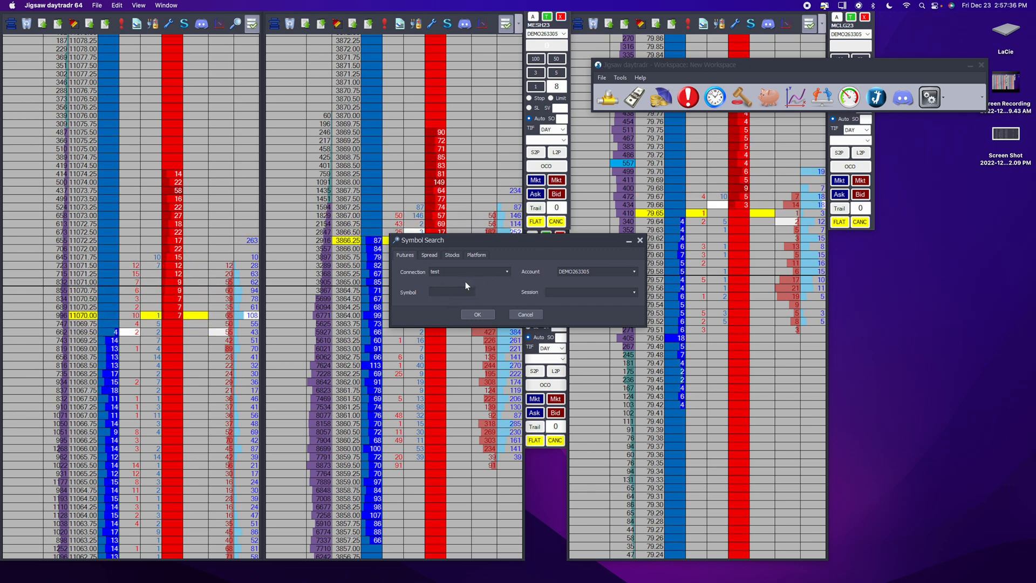
type("ES")
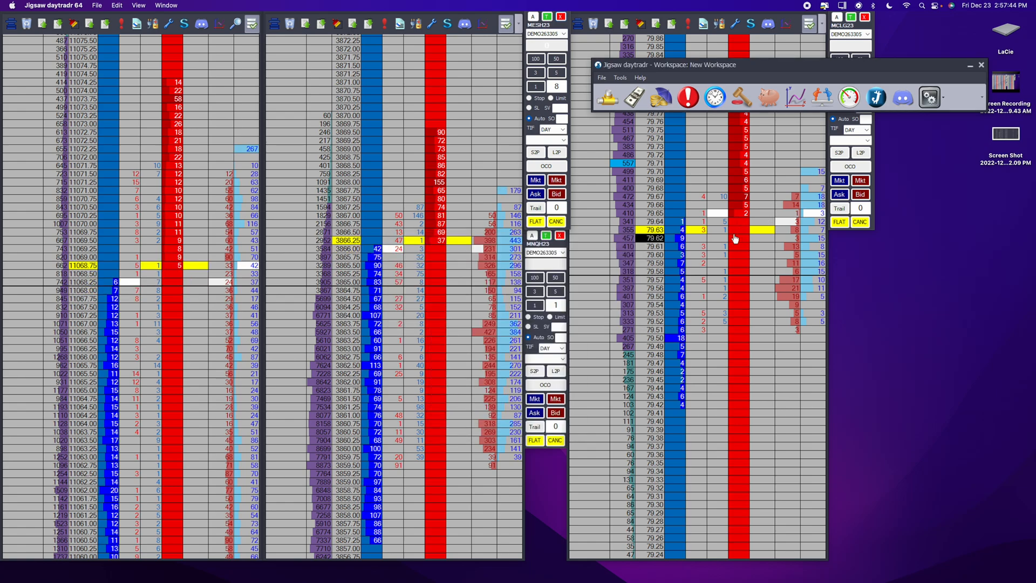
mouse_move(768, 97)
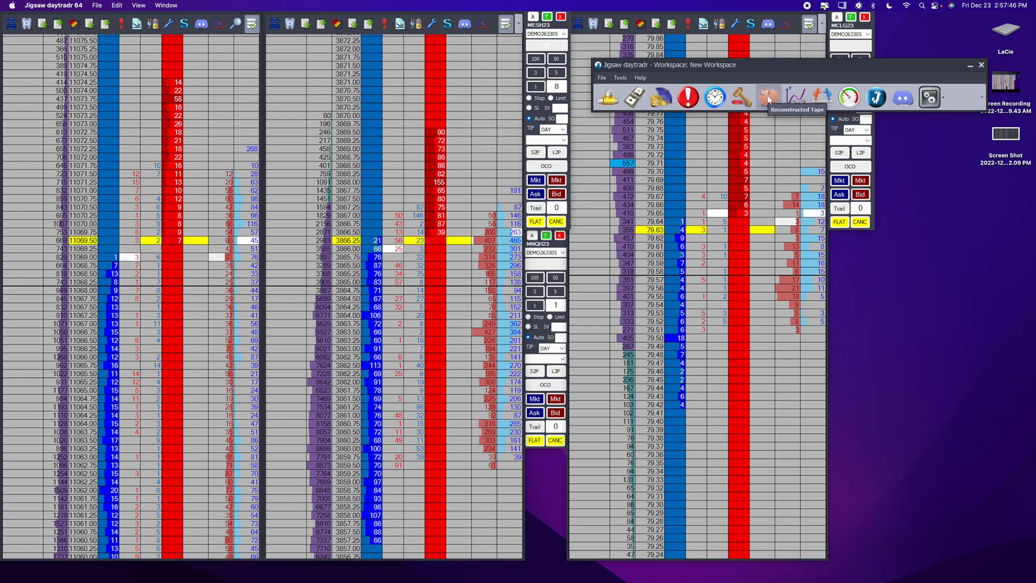
left_click(769, 97)
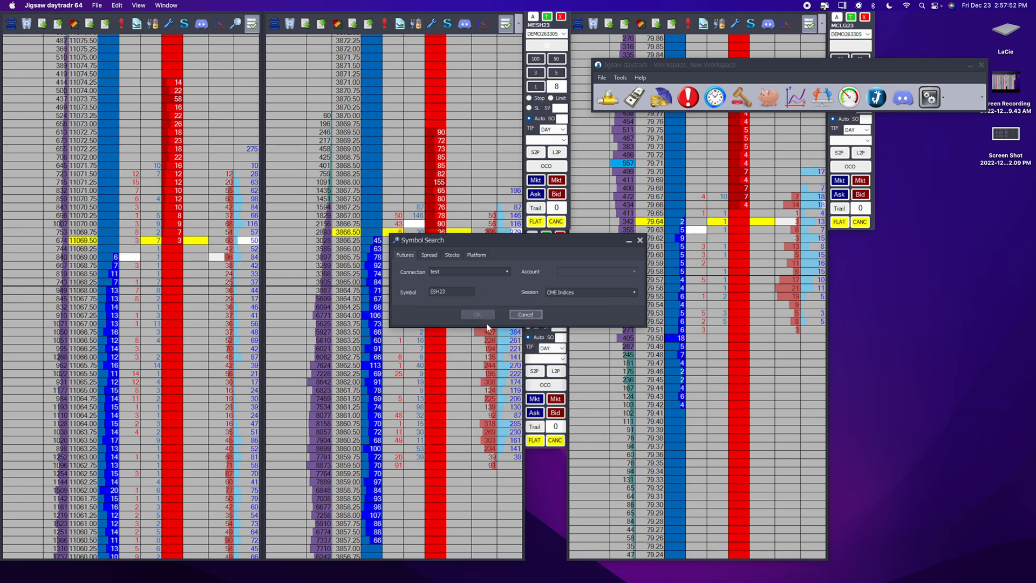
left_click(477, 314)
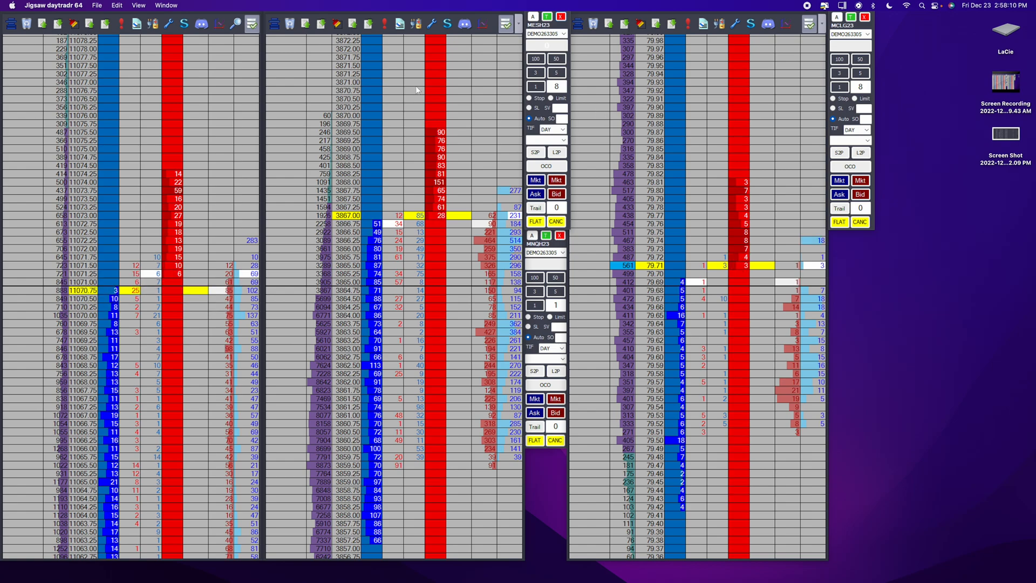
Open Depth & Sales Settings from the DOM toolbar's wrench icon.
left_click(433, 24)
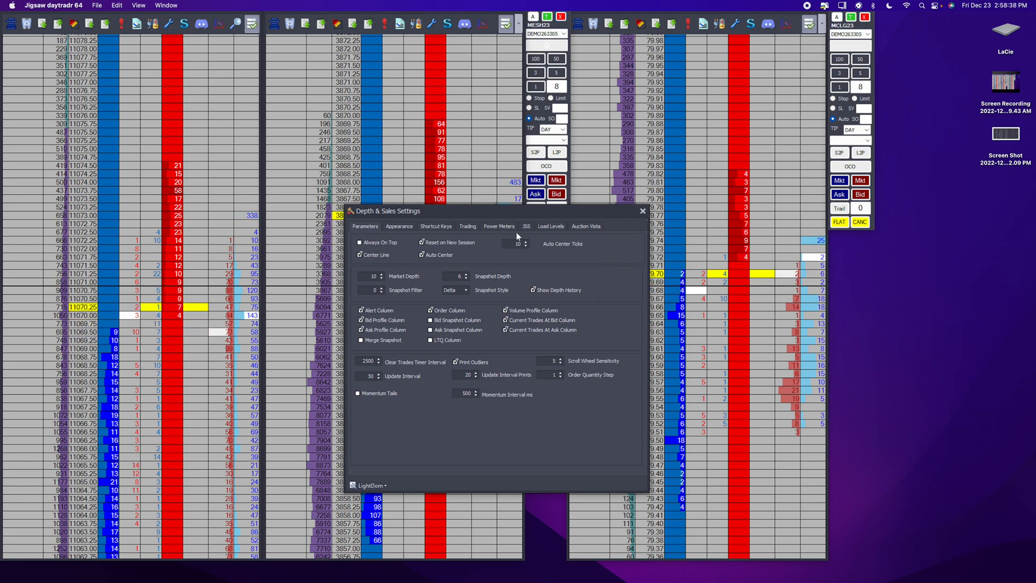
View the Appearance colours and Shortcut Keys list, then show the Trading page.
left_click(398, 226)
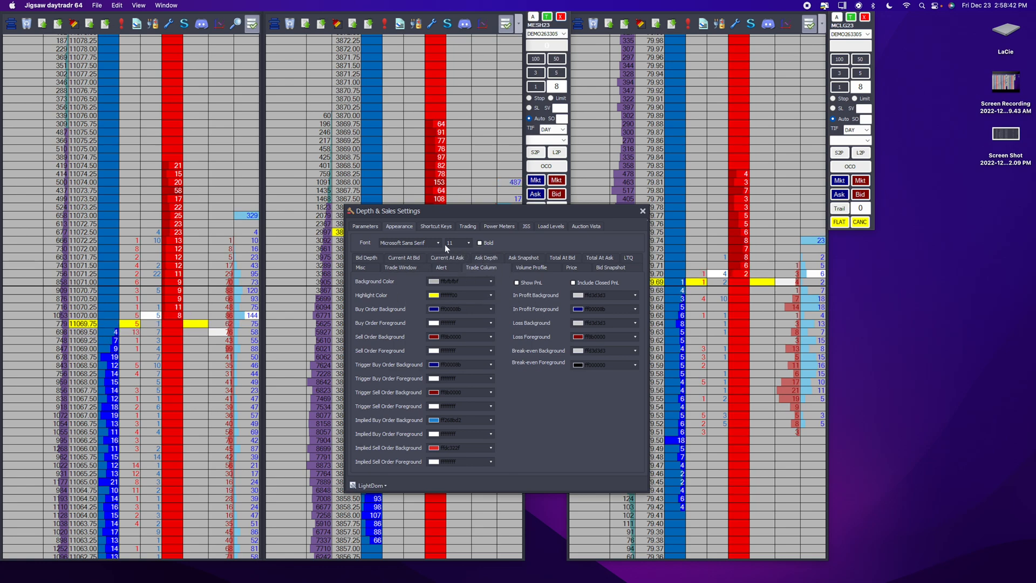
left_click(436, 226)
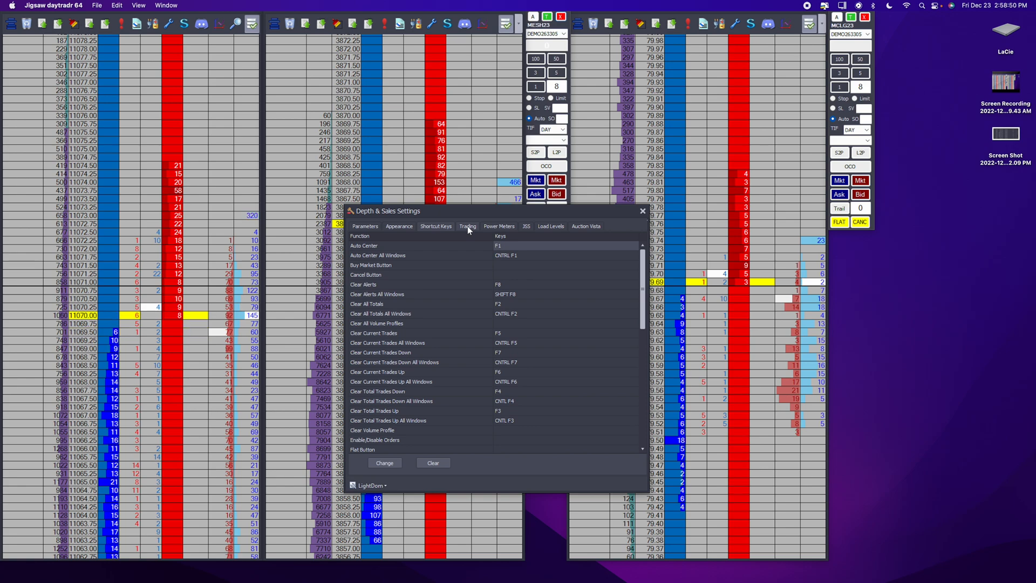
left_click(468, 226)
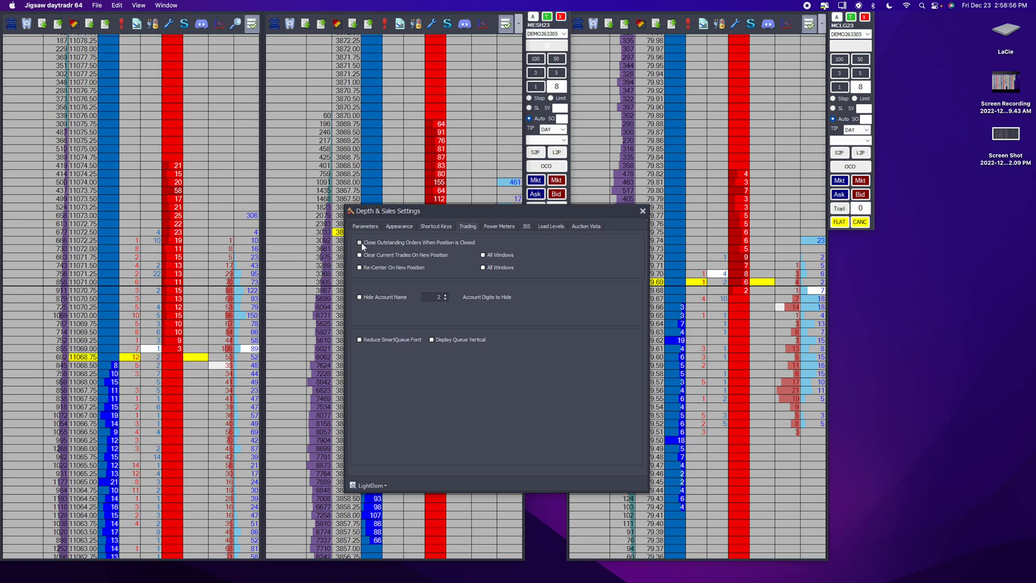
Enable 'Close Outstanding Orders When Position is Closed' and 'Clear Current Trades On New Position'.
left_click(359, 242)
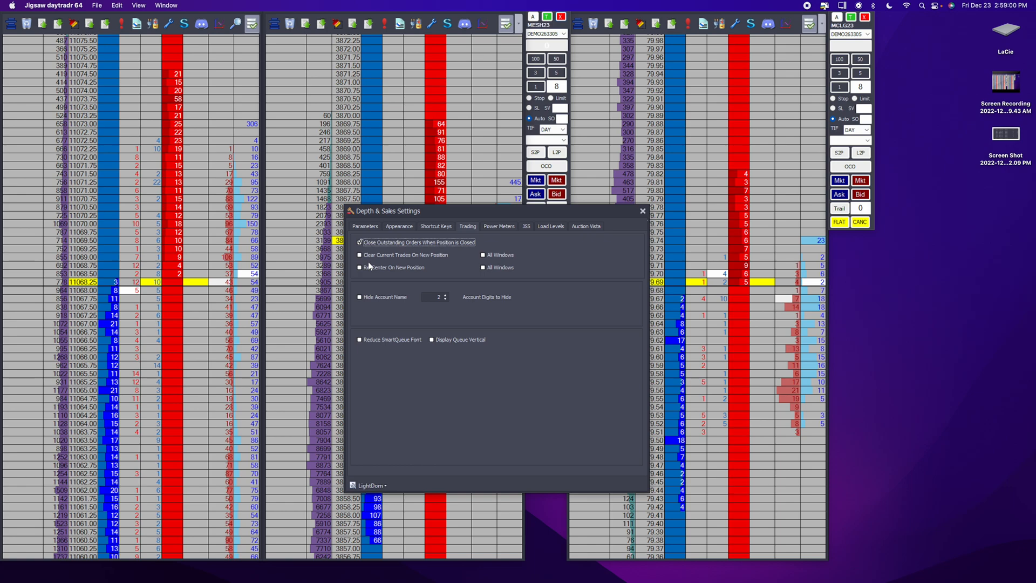
left_click(360, 255)
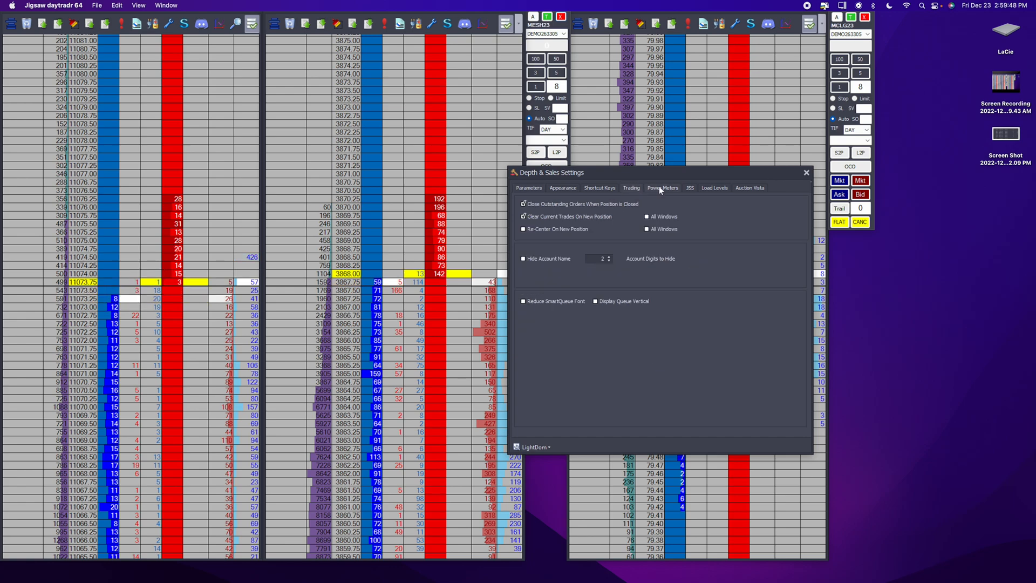
Close the Depth & Sales Settings window, leaving the three live ladders.
left_click(714, 187)
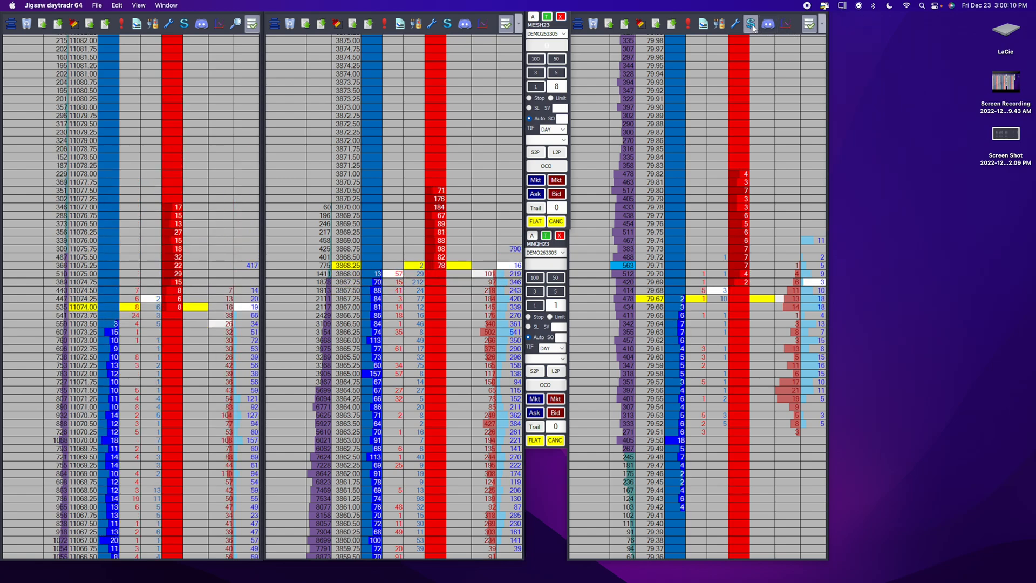
Set the MNQH23 order-entry panel's quantity to 100 contracts.
left_click(750, 23)
type("00")
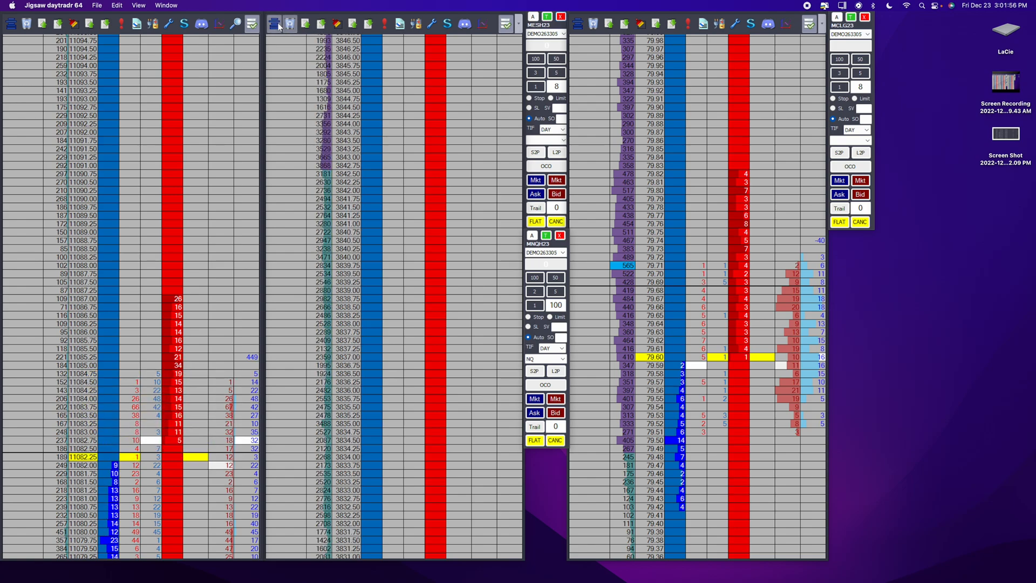
Auto-center the middle ES ladder and clear its total trades counts.
left_click(290, 24)
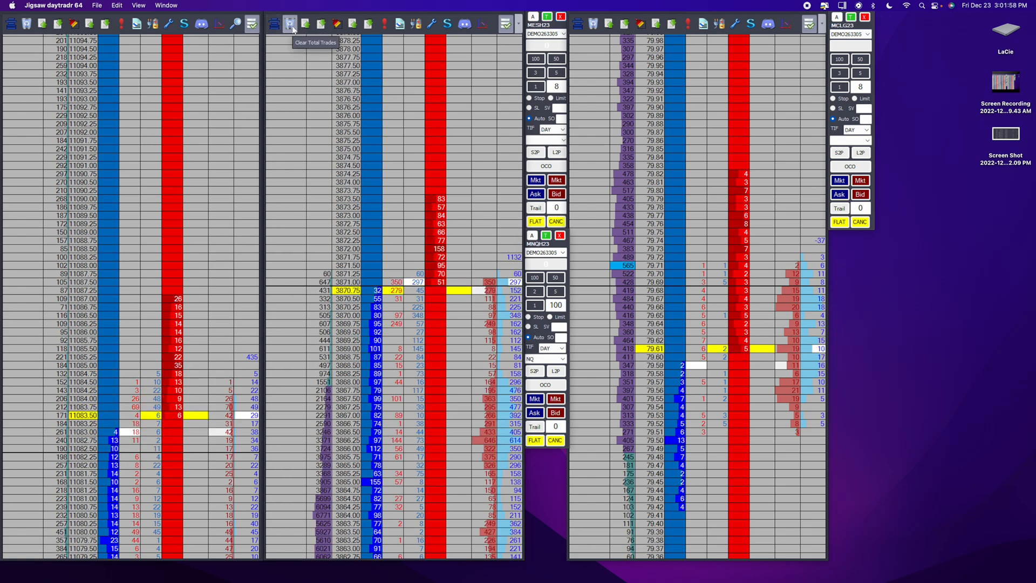
left_click(291, 23)
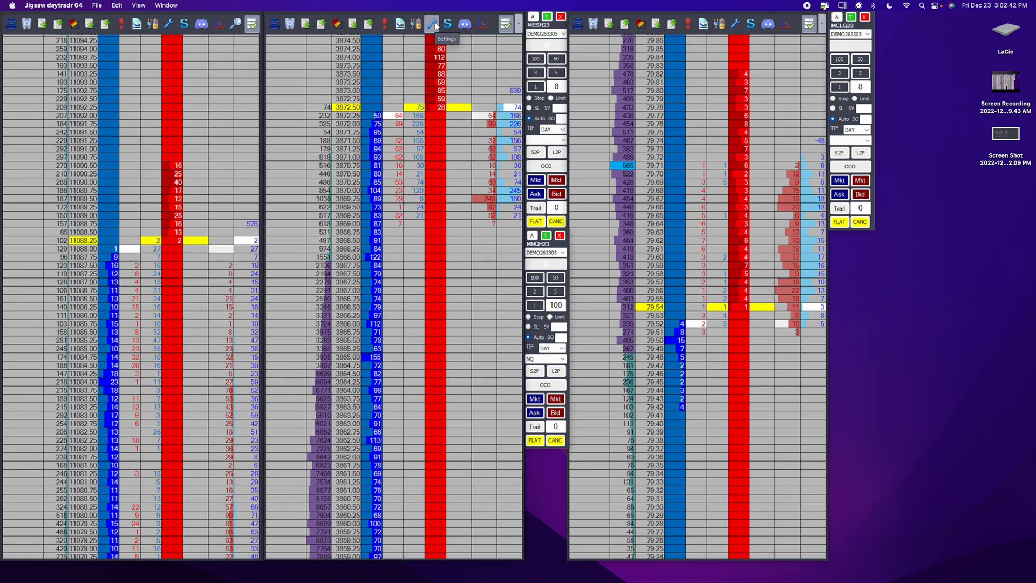
Open the middle ladder's Depth & Sales Settings on the Parameters tab.
left_click(431, 24)
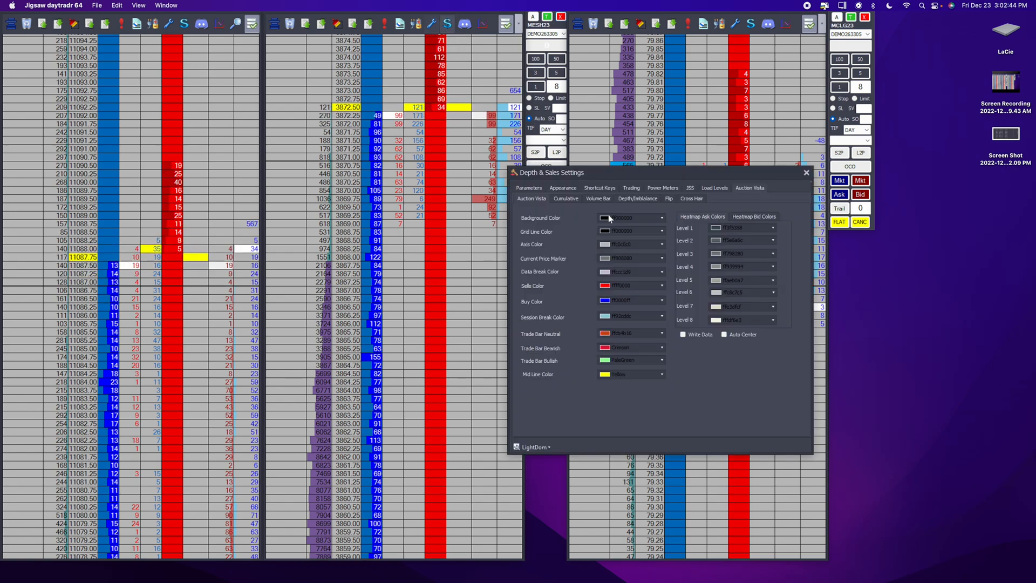
left_click(528, 188)
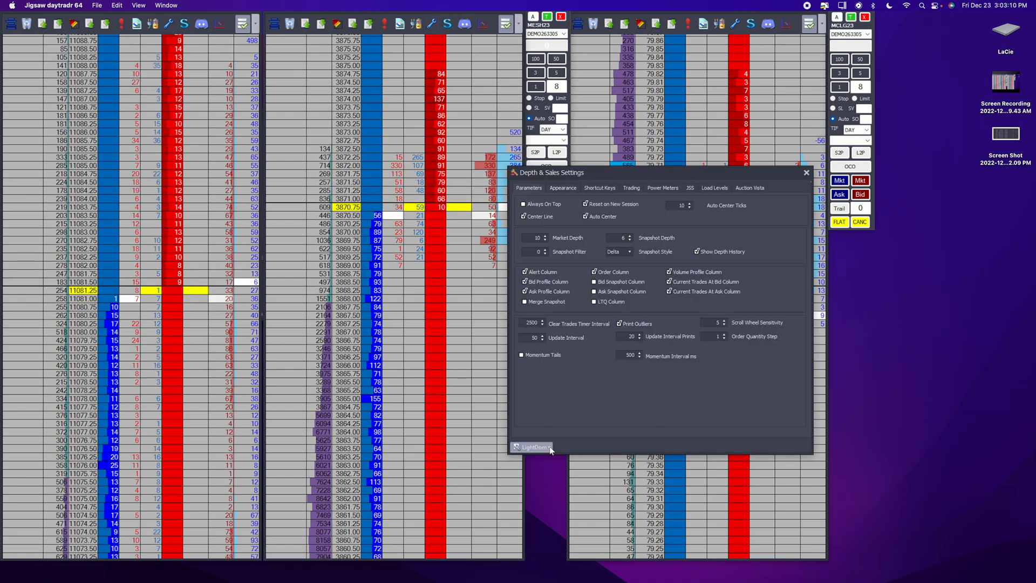
Browse the LightDom saved-layouts dropdown, then close the Depth & Sales Settings window.
left_click(532, 447)
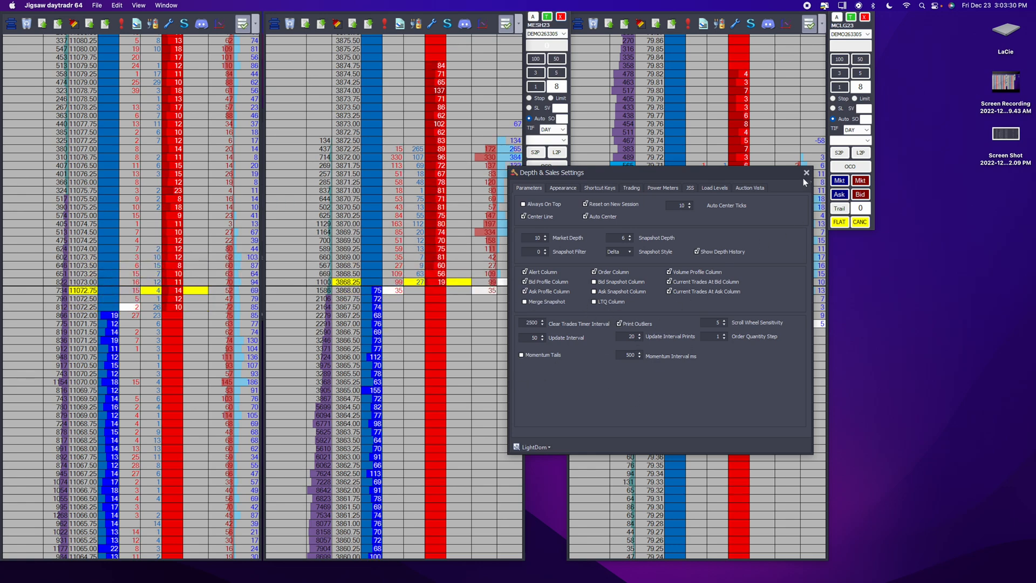
left_click(806, 172)
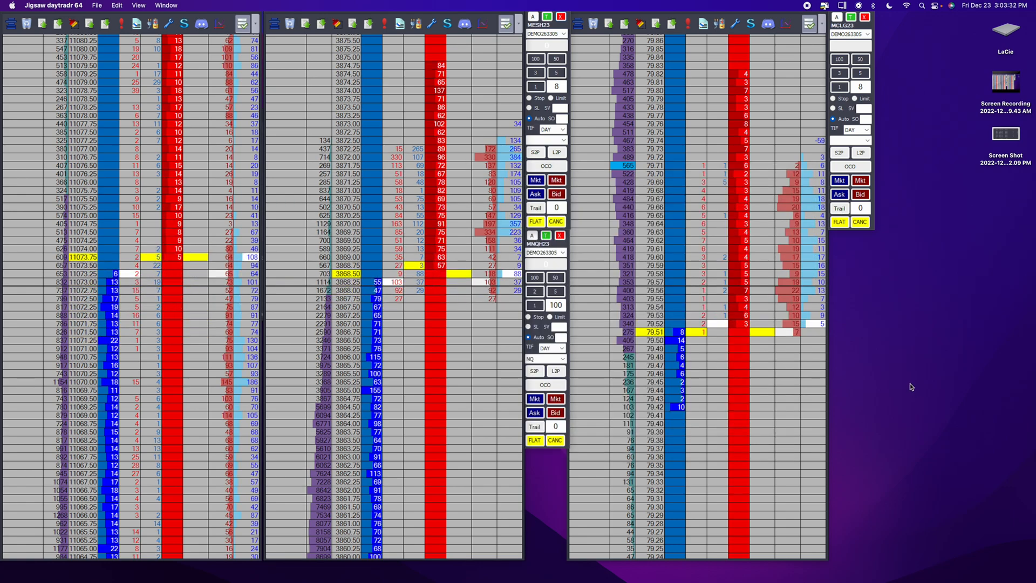